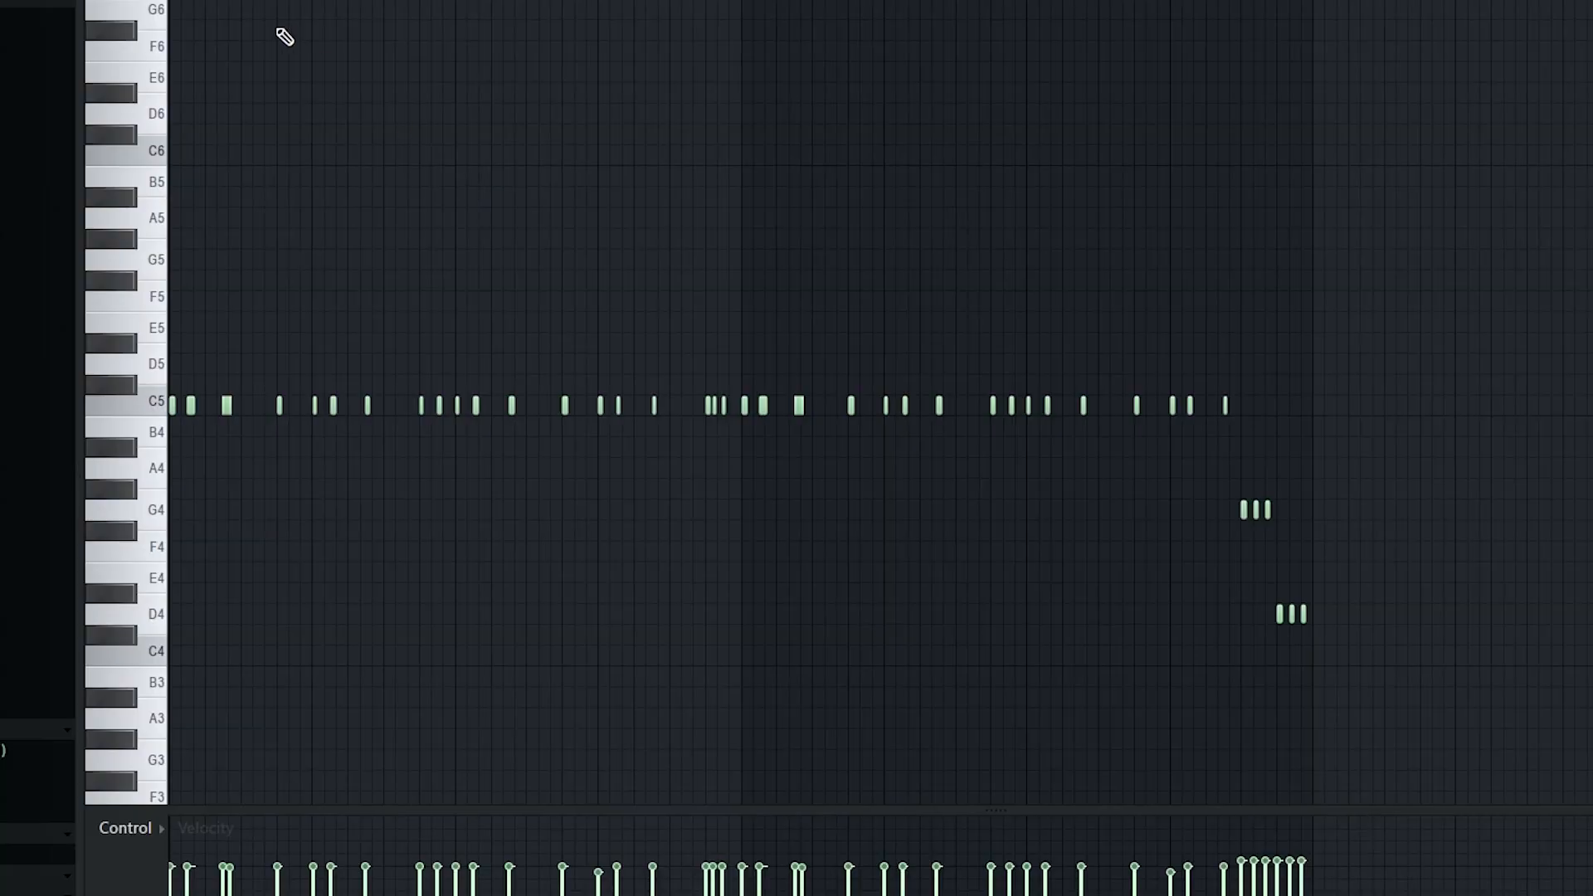
mouse_move(202, 305)
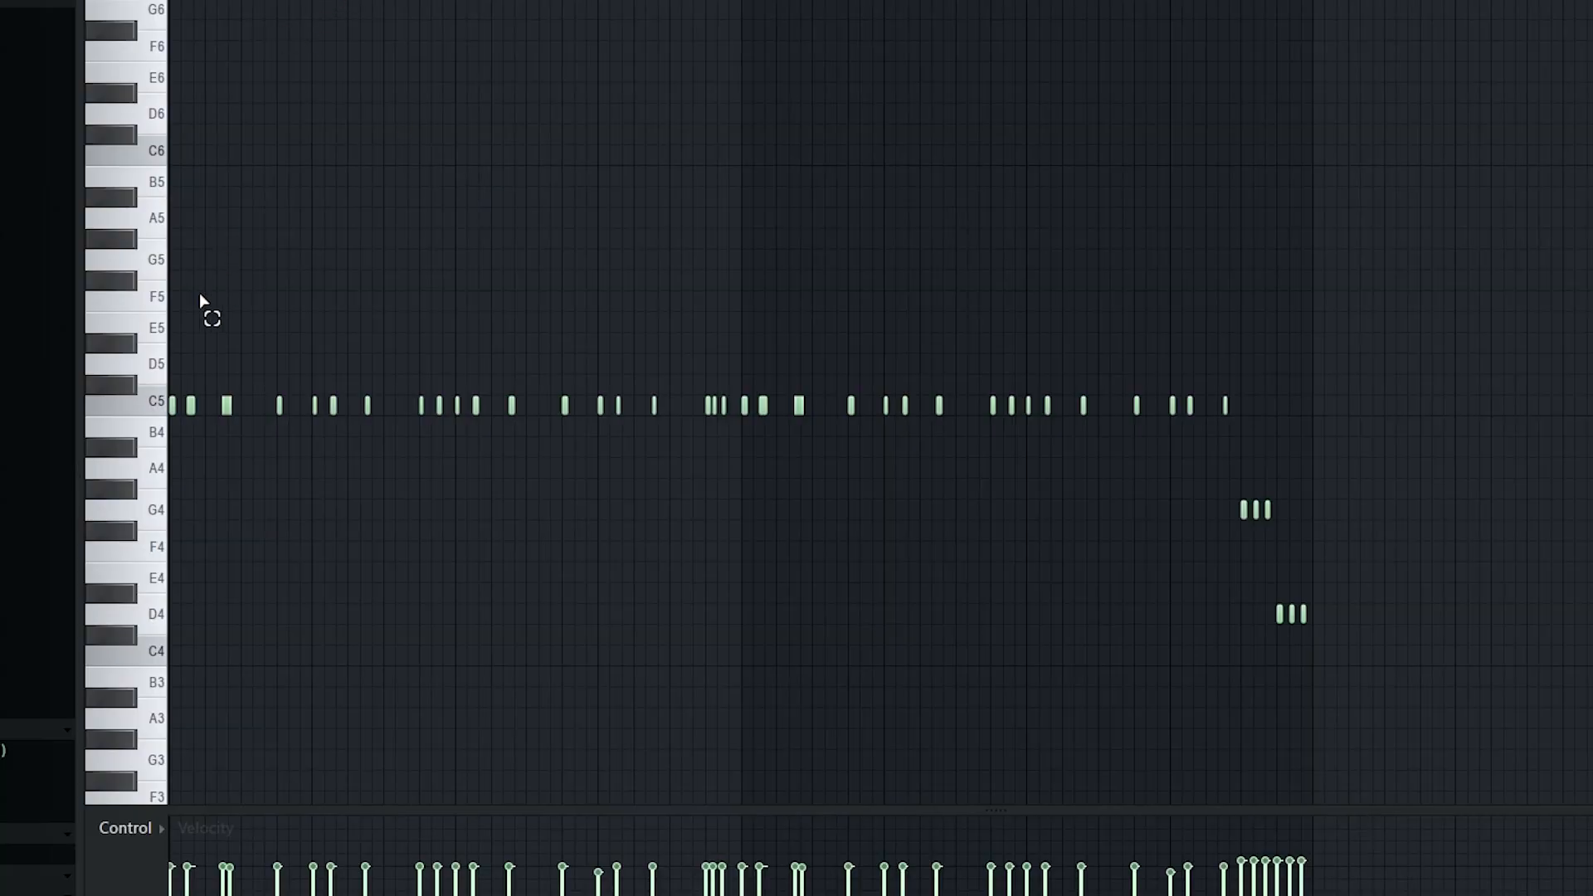
- Copy the later C5 hi-hat notes up to the C6 row in the piano roll
drag(173, 317, 740, 584)
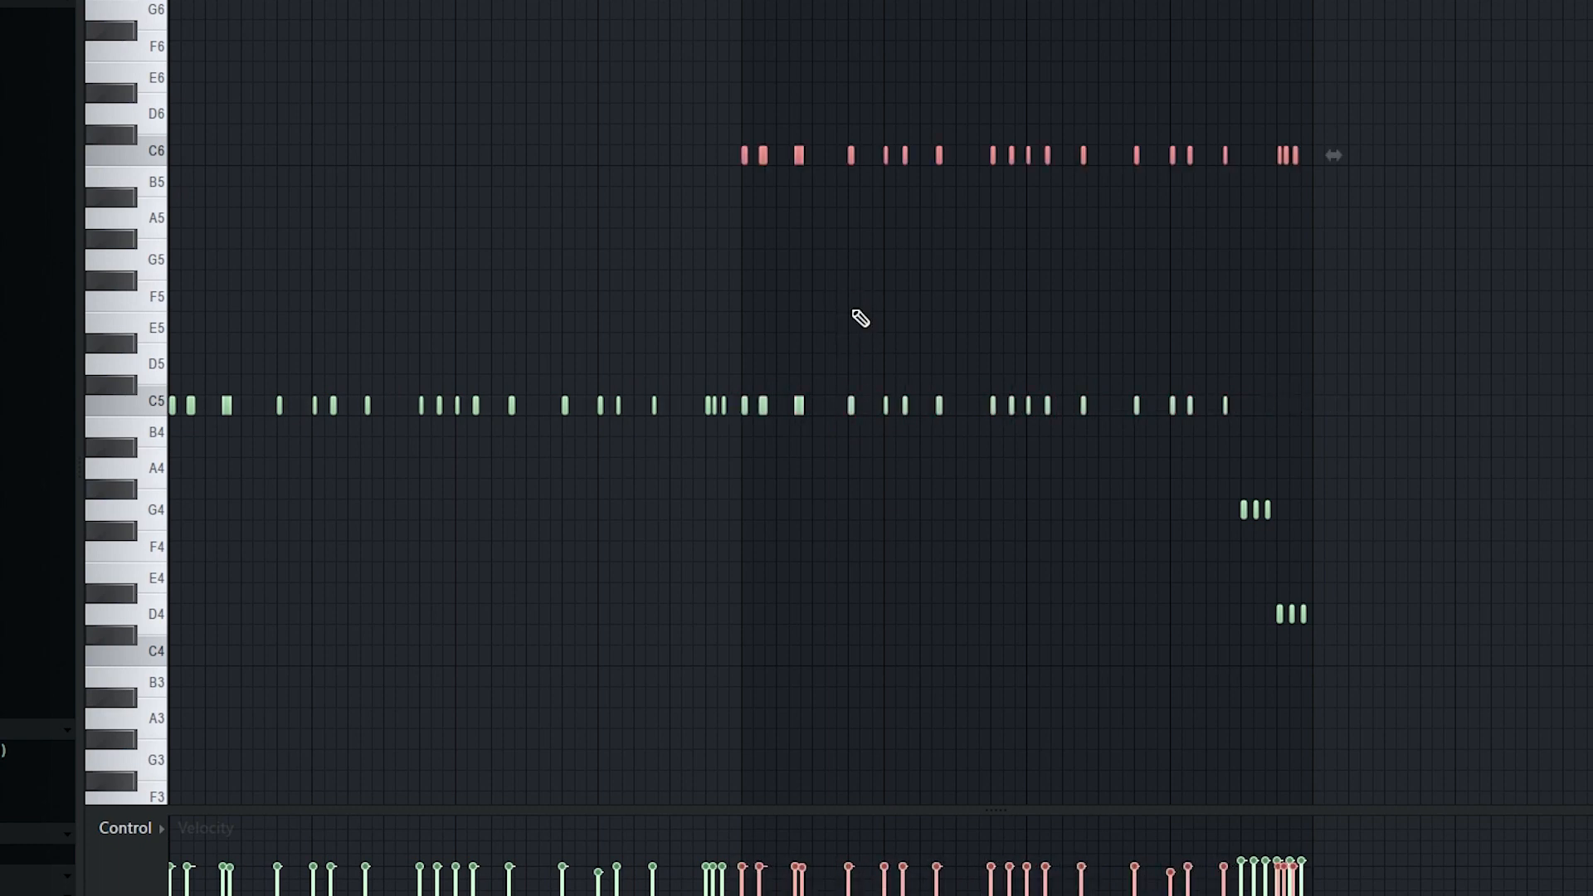
mouse_move(1025, 335)
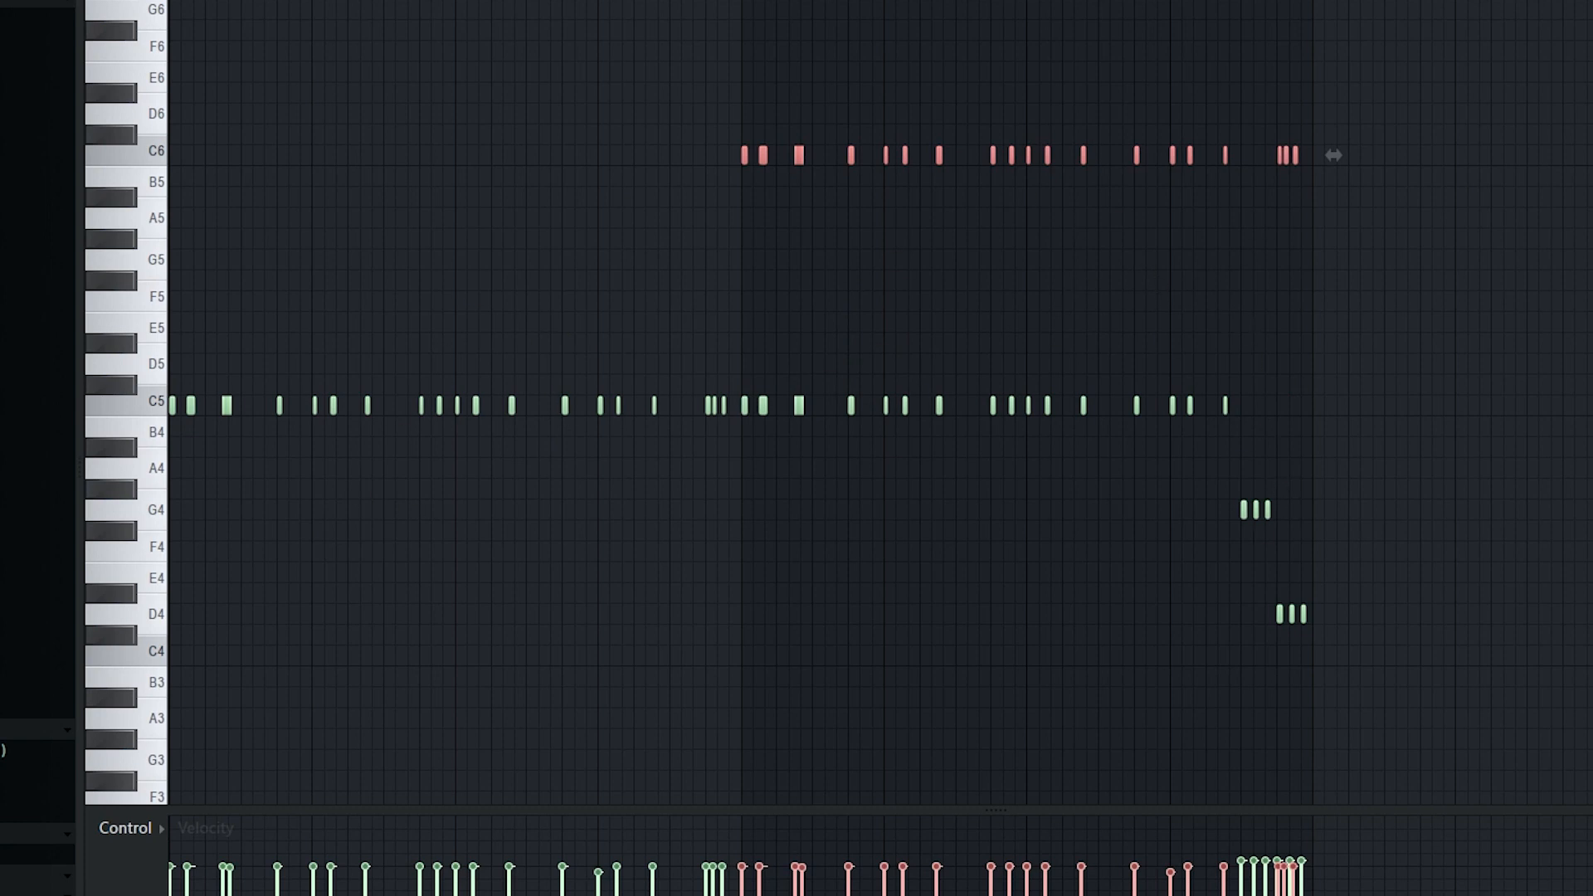
drag(1254, 335, 1355, 711)
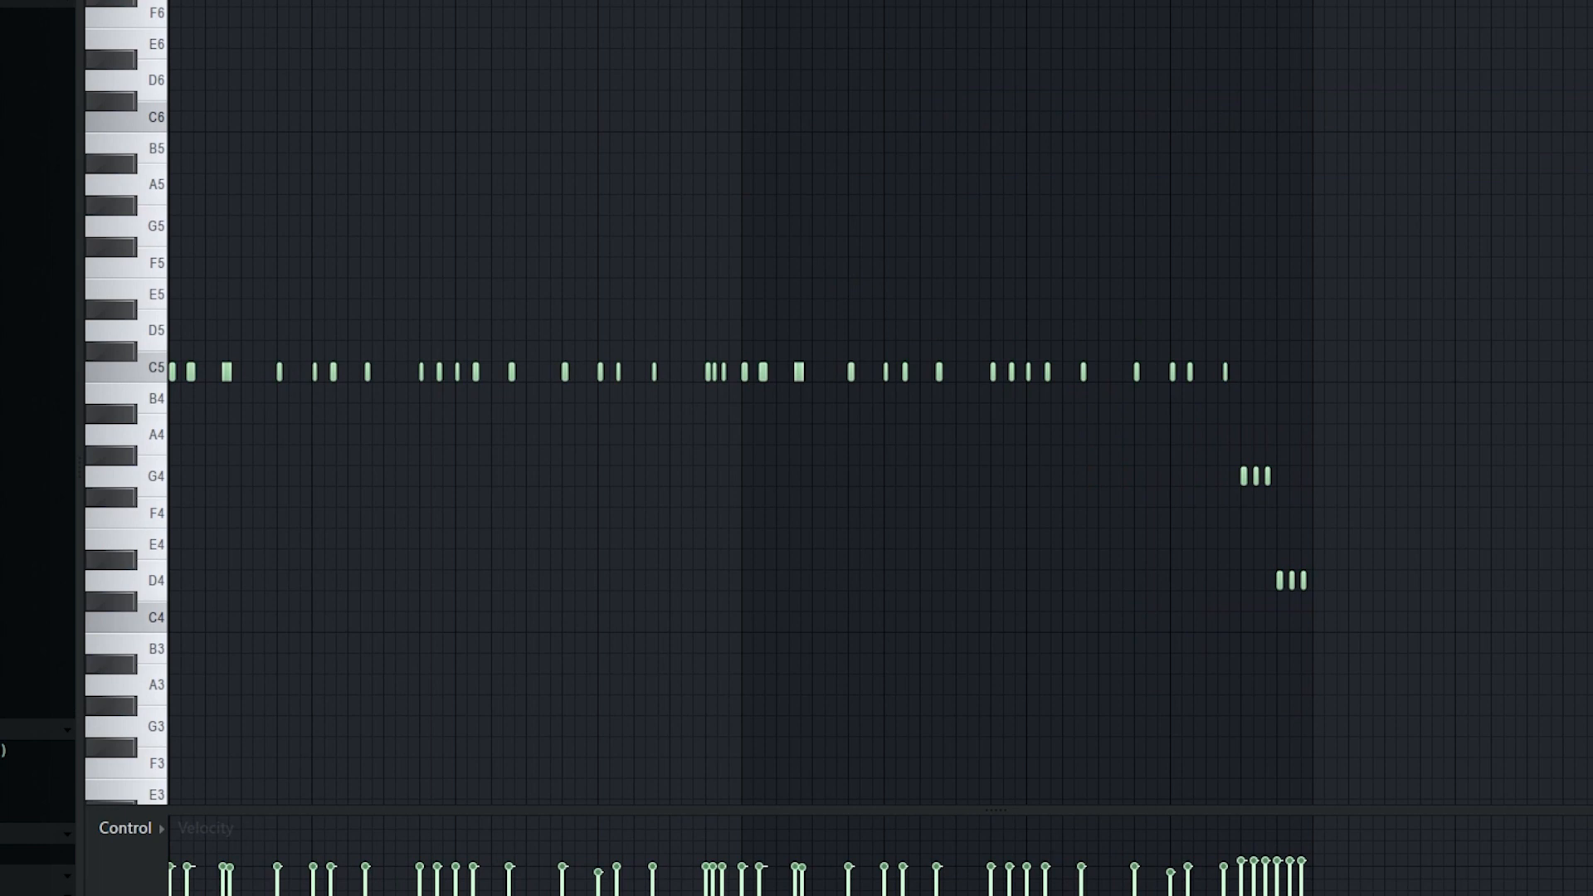
mouse_move(1304, 401)
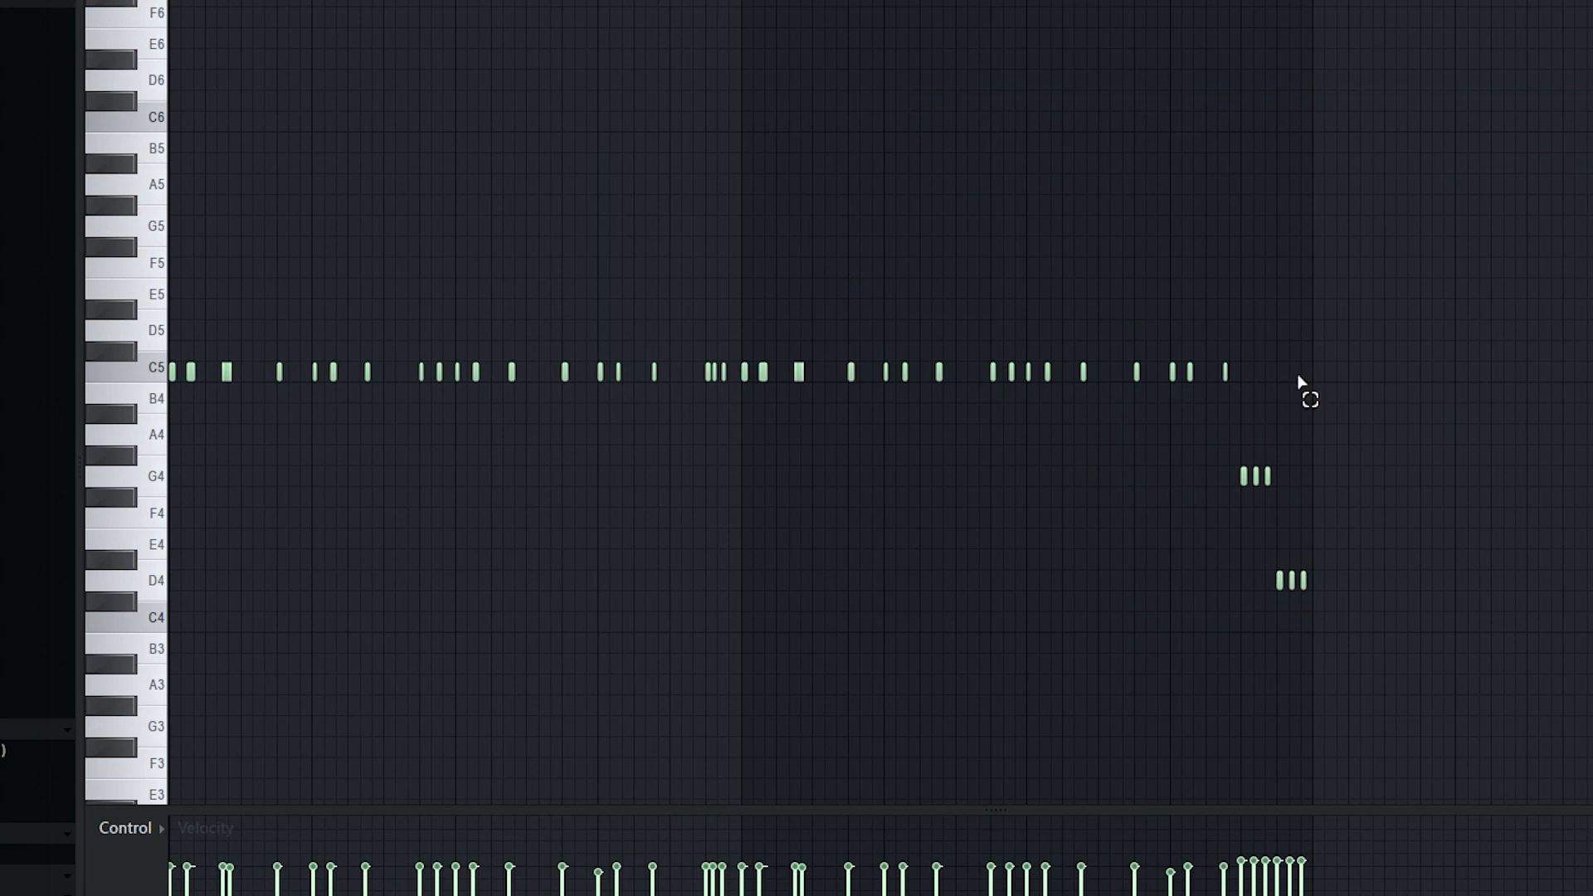
mouse_move(1105, 7)
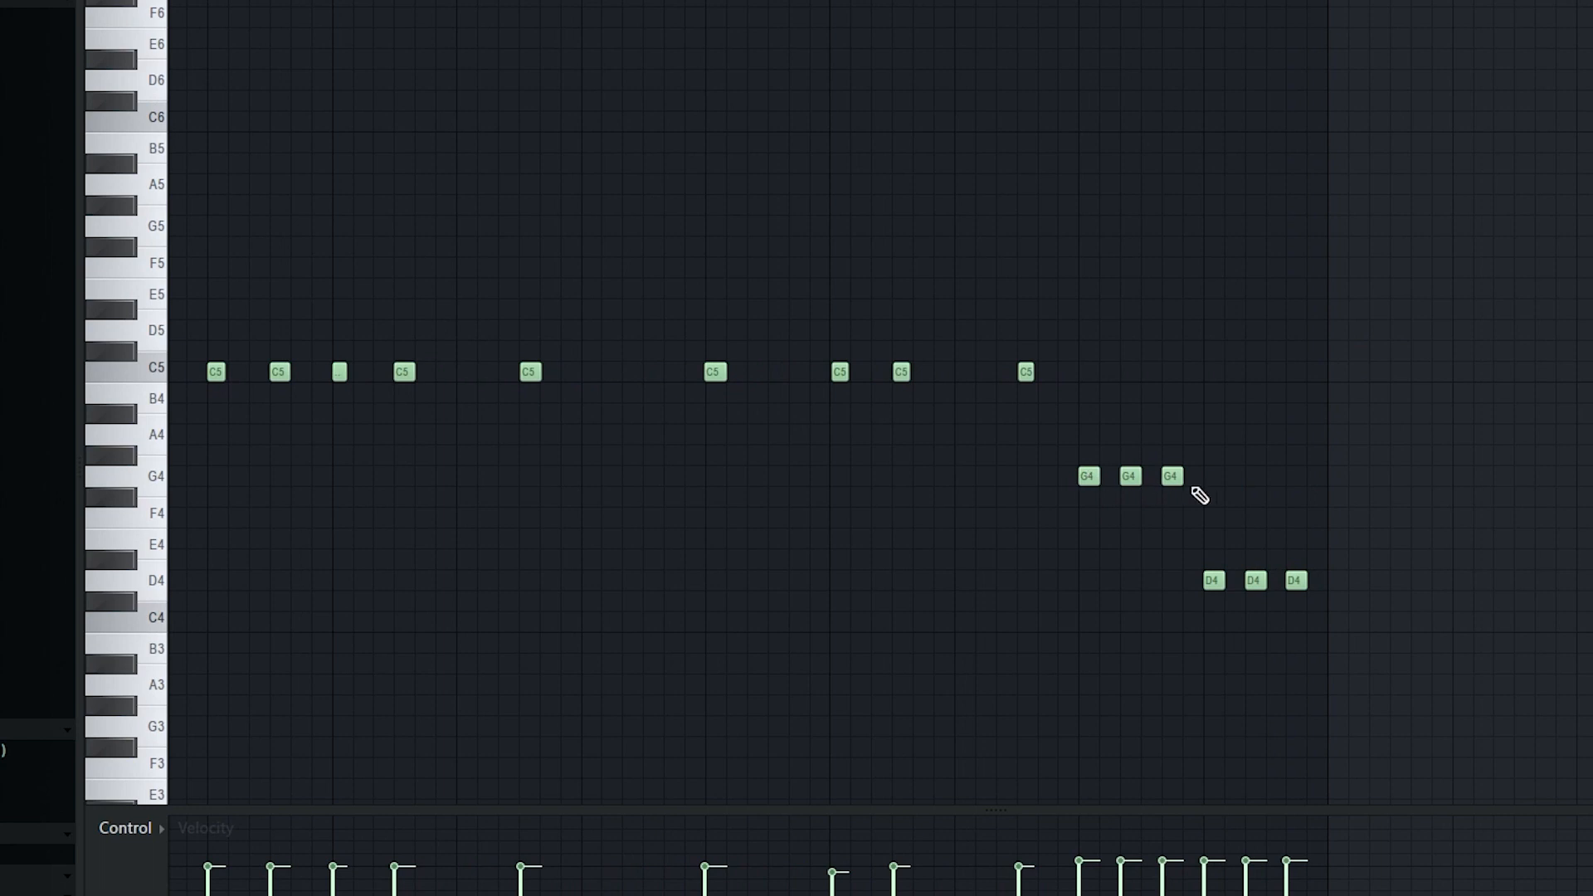
mouse_move(1361, 609)
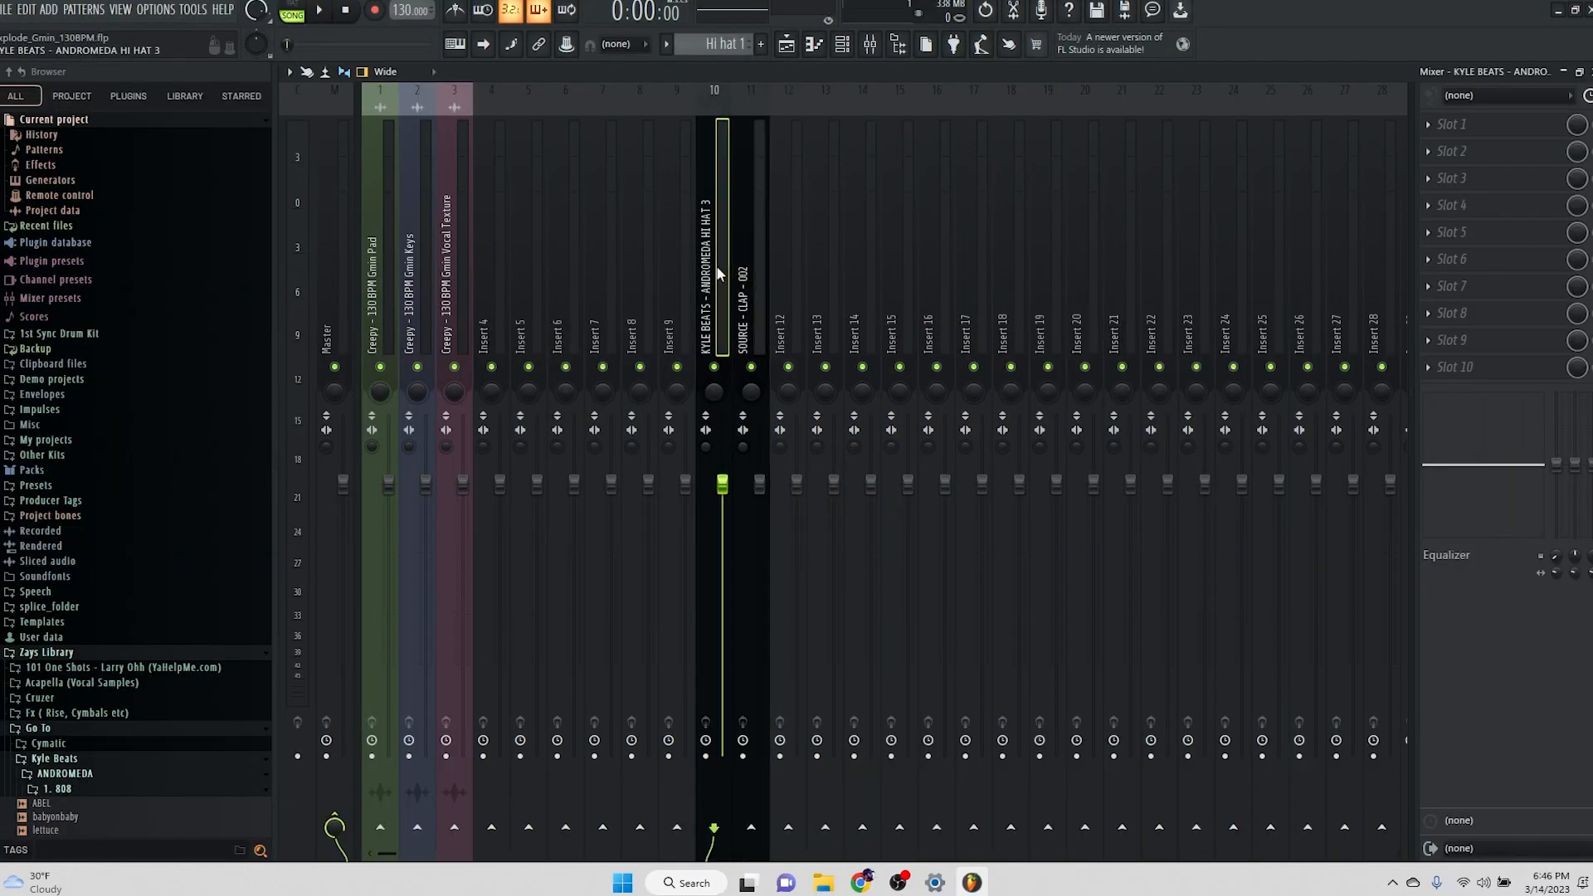
- Show the effect plugin list for Slot 1 of the Andromeda Hi Hat 3 insert
click(1448, 122)
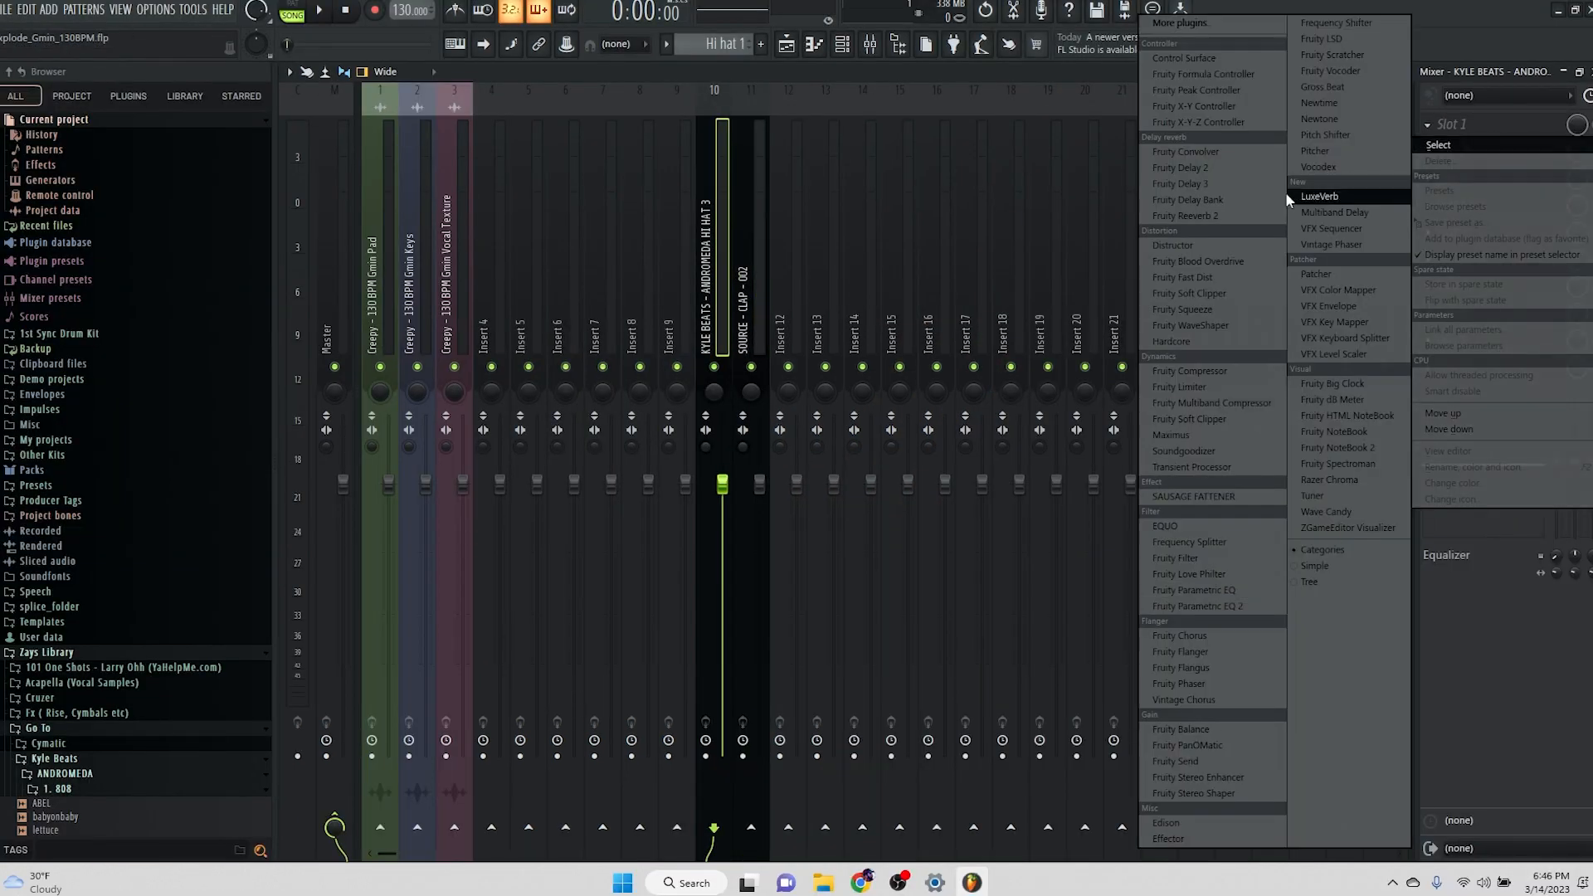